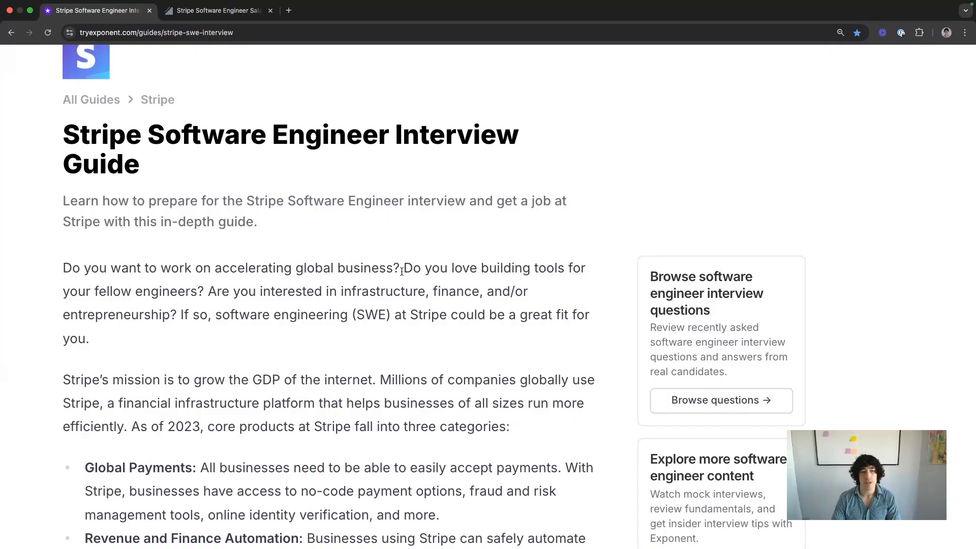
Highlight the API and SDK products passage, then scroll down to the Compensation figures.
scroll("down", 3)
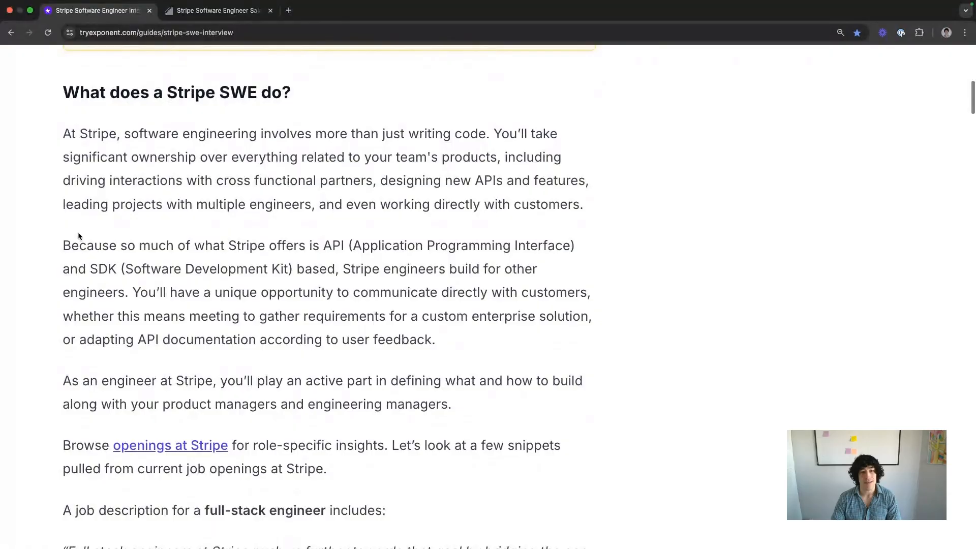
left_click_drag(308, 245, 335, 269)
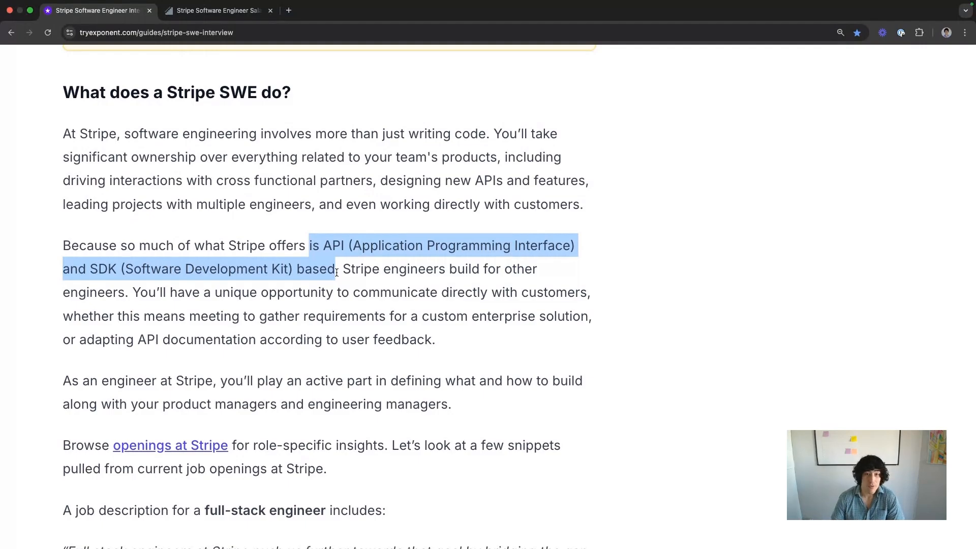
scroll("down", 3)
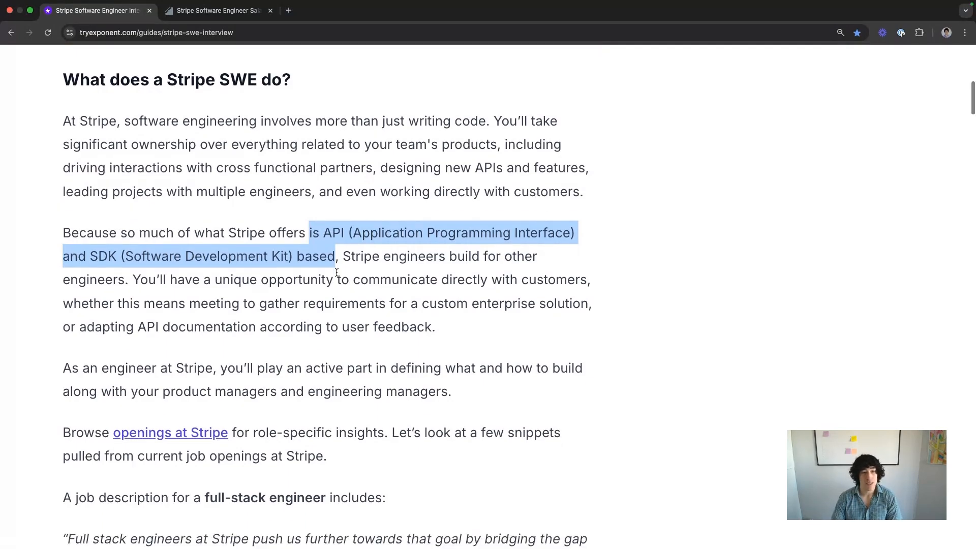
scroll("down", 3)
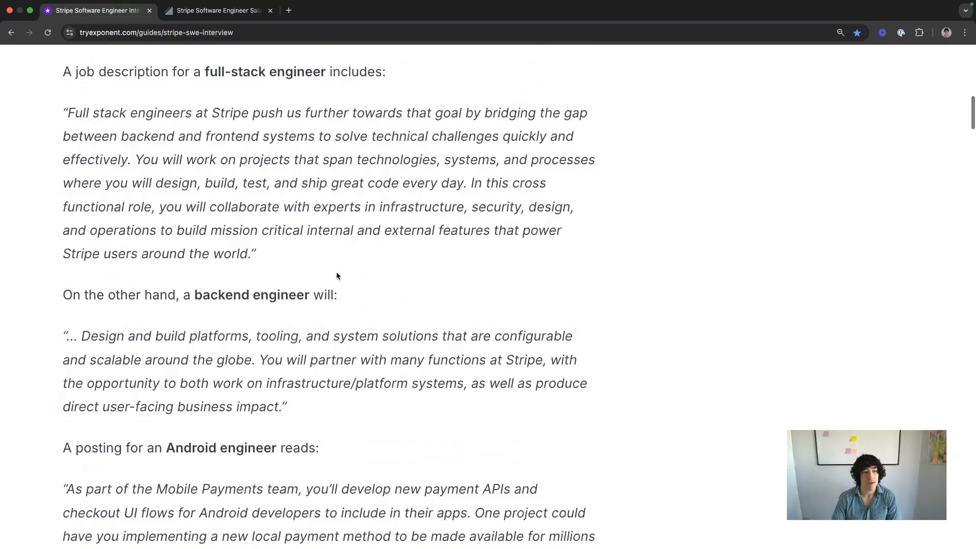
scroll("down", 3)
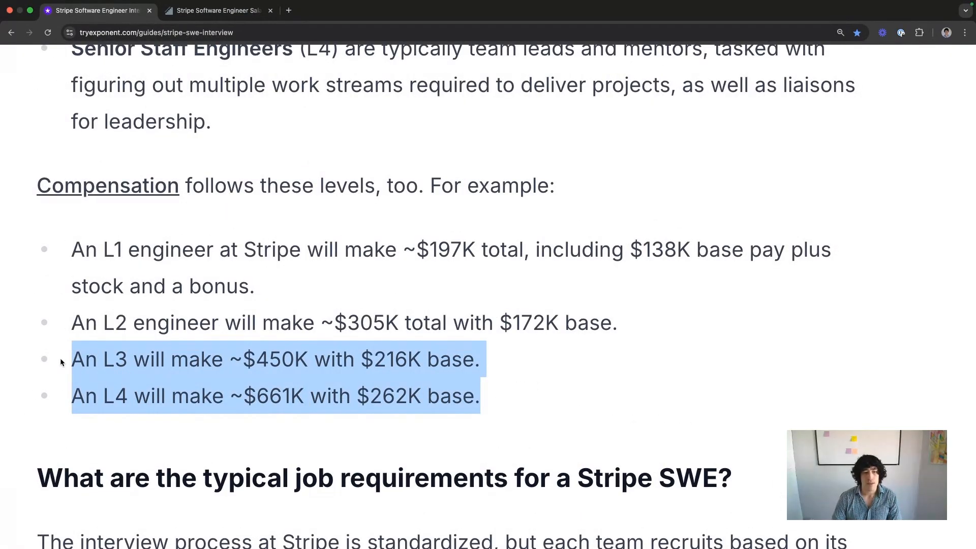
Check Stripe's L3–L5 salary figures on levels.fyi, then return to the Exponent guide.
left_click(214, 10)
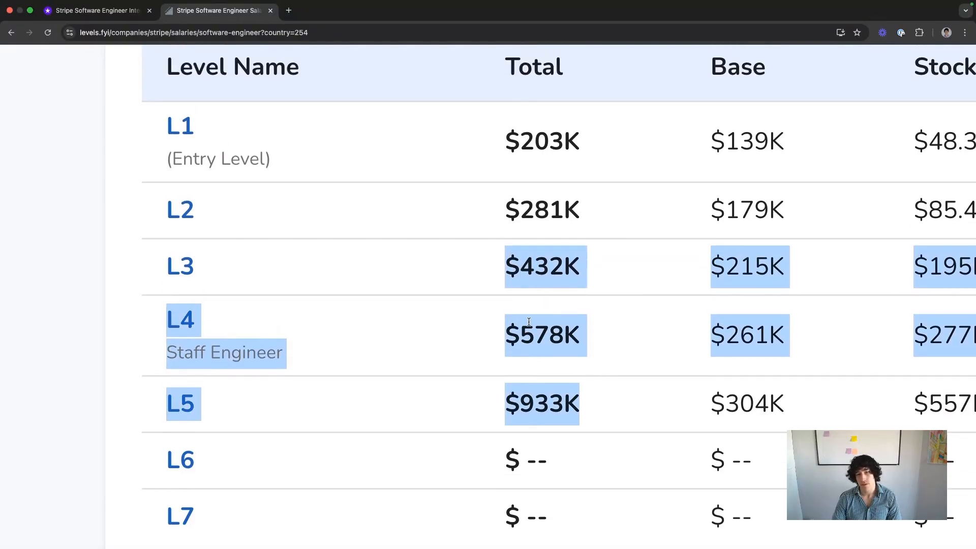
left_click(94, 11)
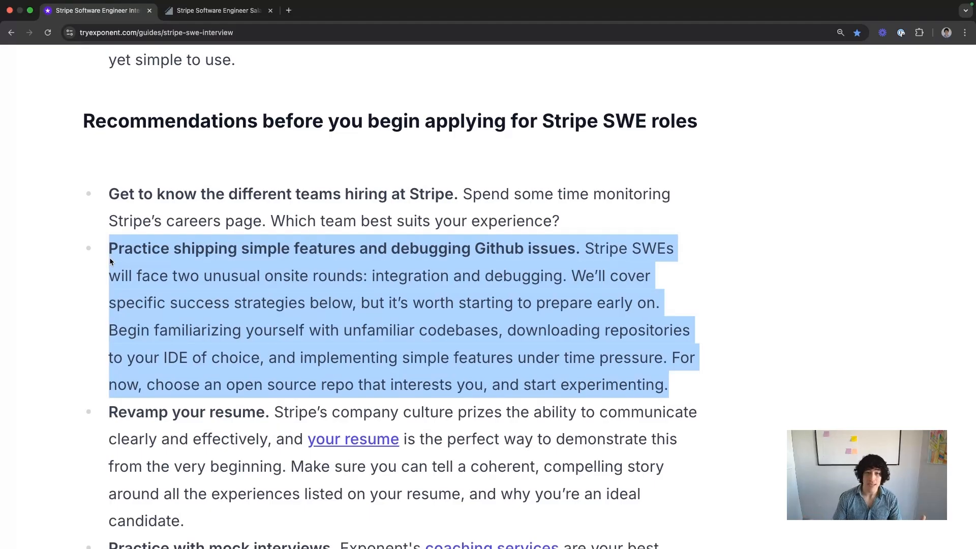
mouse_move(201, 292)
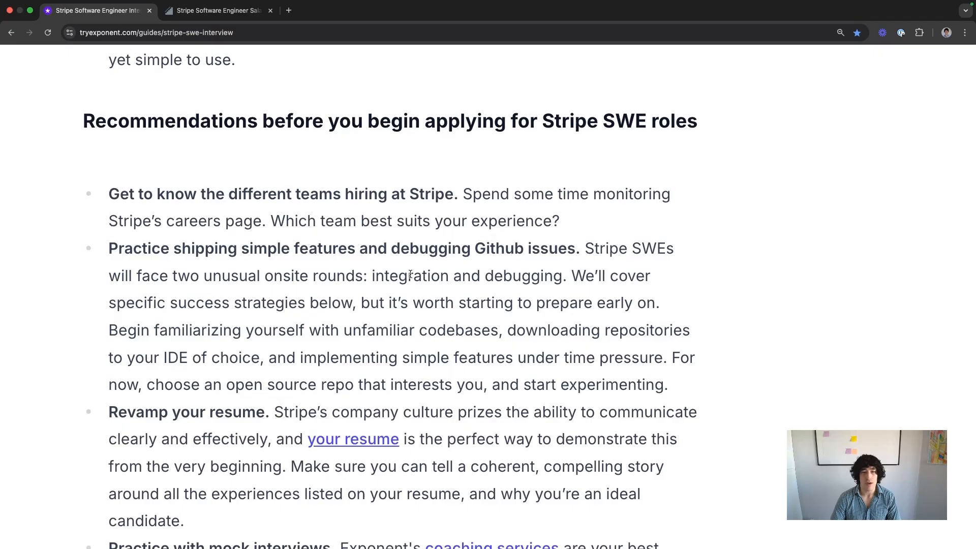
Clear the text selection to reach the Interview Process section with five onsite rounds.
double_click(523, 276)
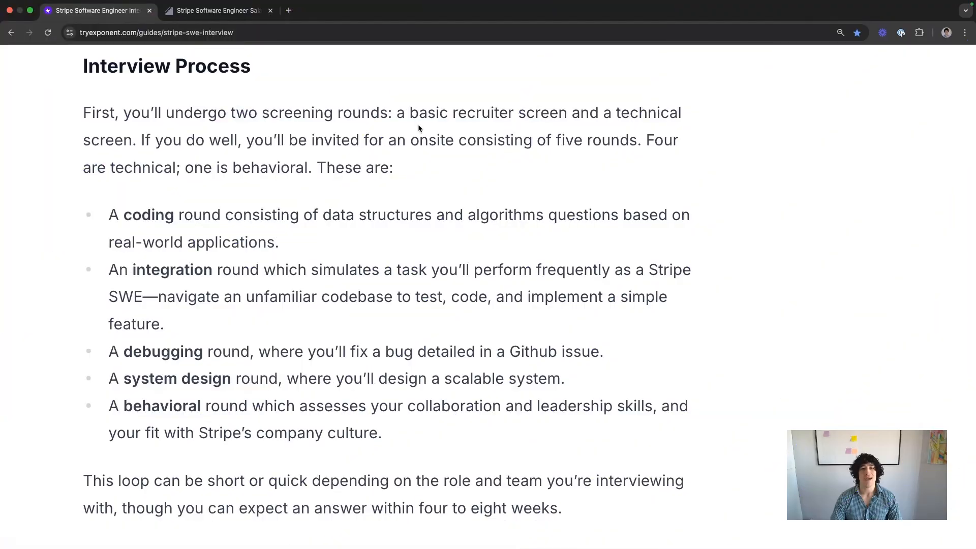
Highlight 'recruiter' in the opening paragraph and scroll toward the Recruiter Screen section.
double_click(481, 113)
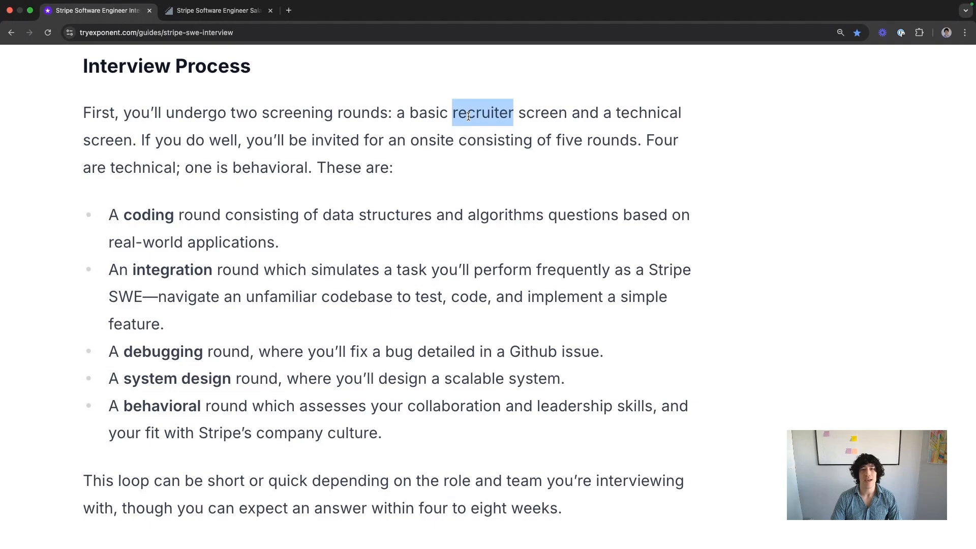
double_click(648, 112)
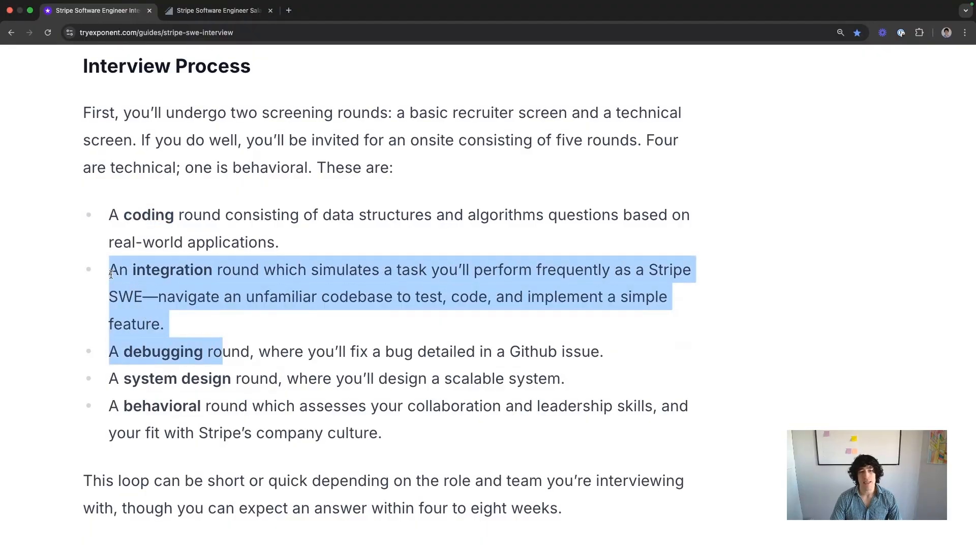
scroll("down", 3)
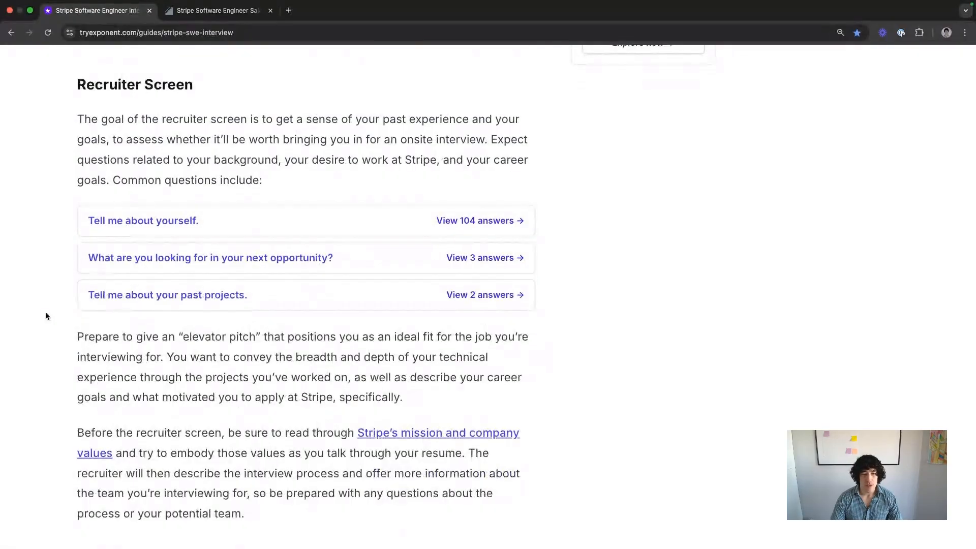
Highlight the coding-round paragraph about favoring working code over efficiency.
scroll("down", 3)
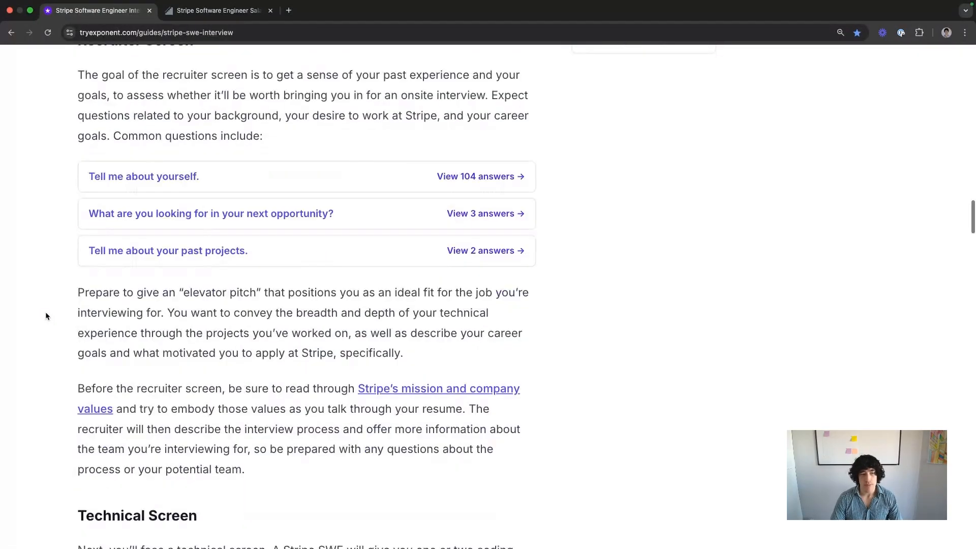
scroll("down", 3)
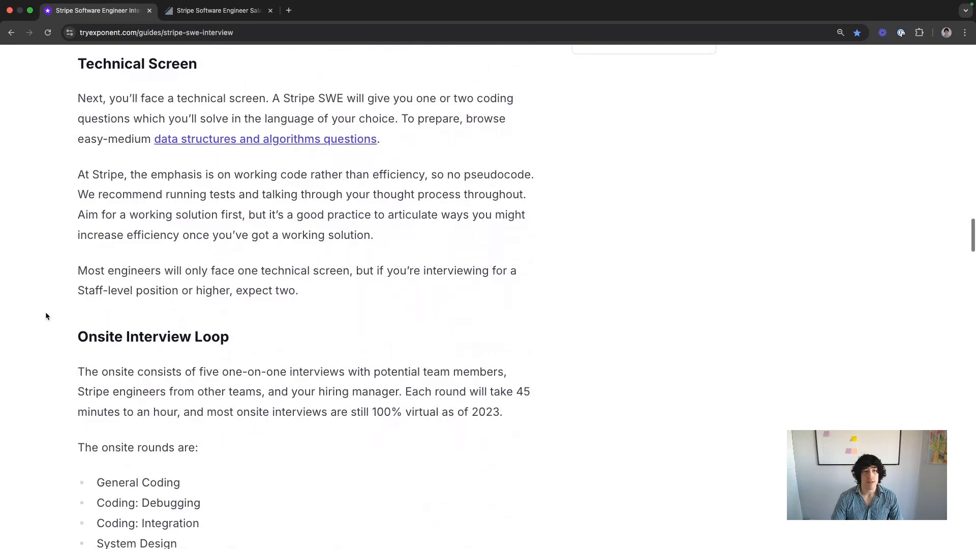
left_click_drag(77, 185, 374, 245)
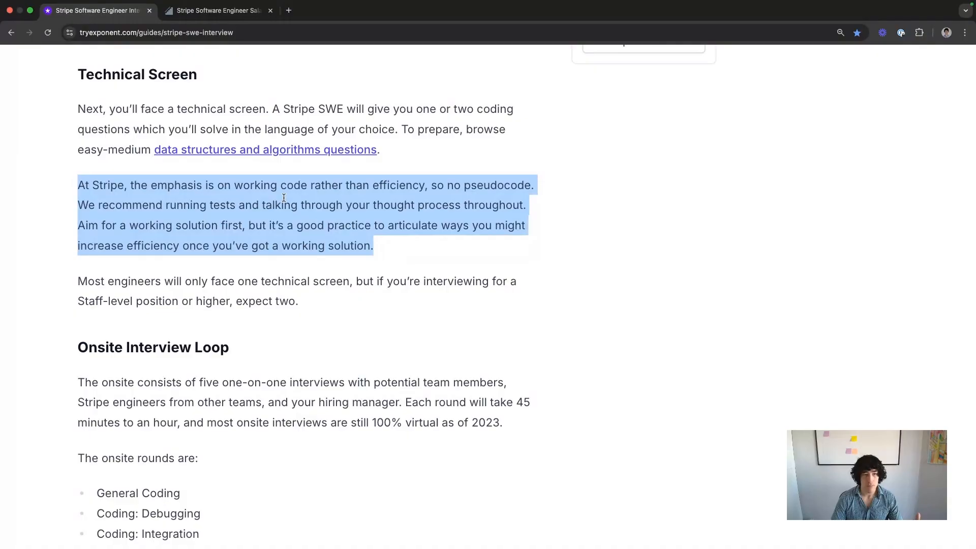
Select and then clear the parsing passage, and move on to the debugging round.
scroll("down", 3)
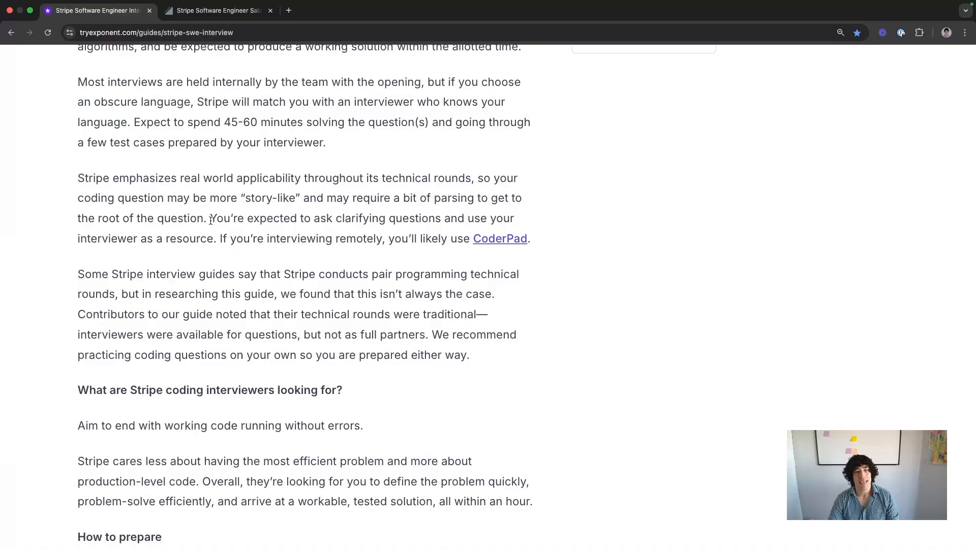
left_click_drag(304, 197, 208, 218)
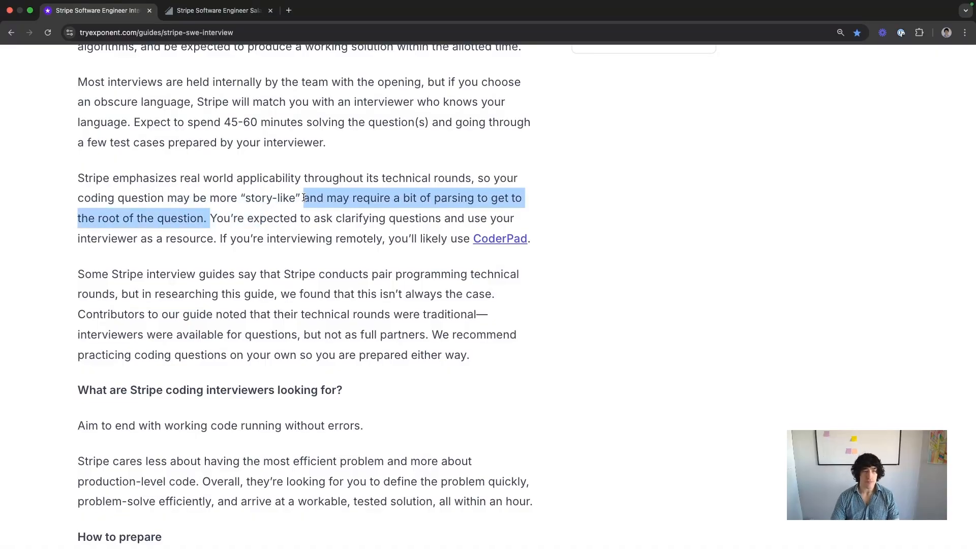
left_click(303, 198)
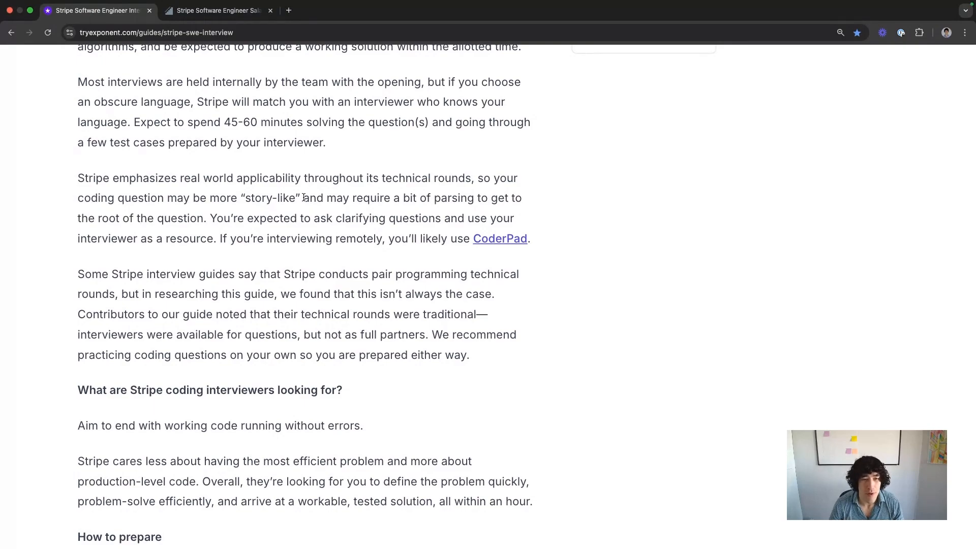
scroll("down", 3)
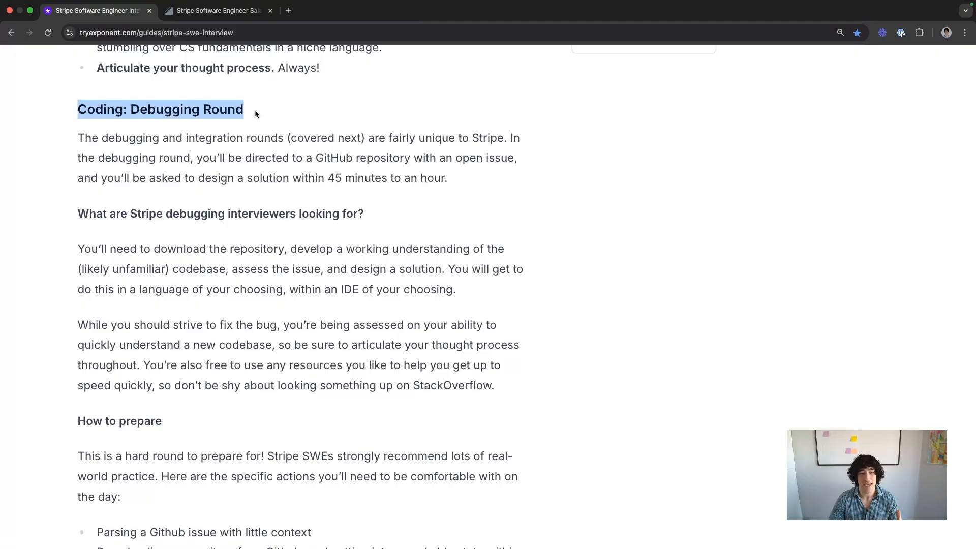
Scroll past the debugging-round preparation tips to the 'Coding: Integration Round' heading.
scroll("down", 3)
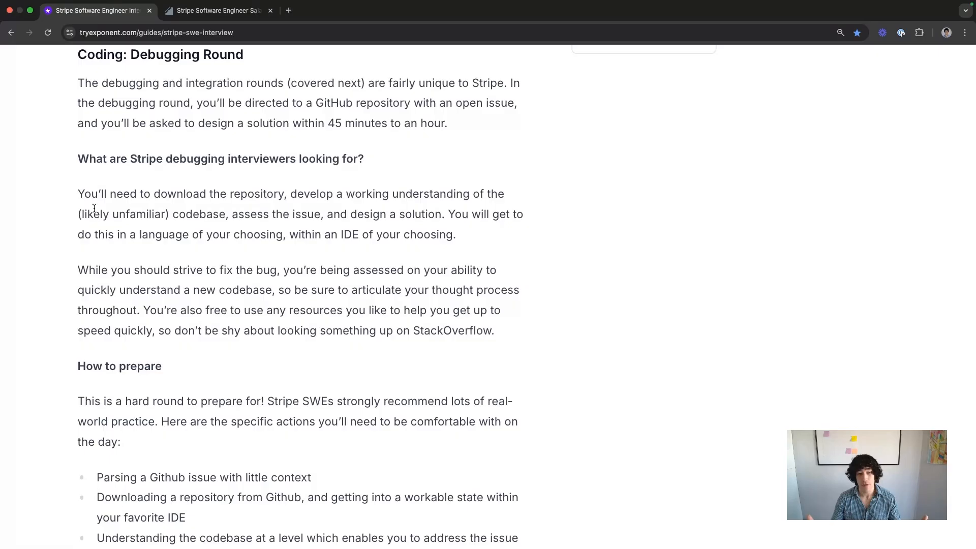
scroll("down", 3)
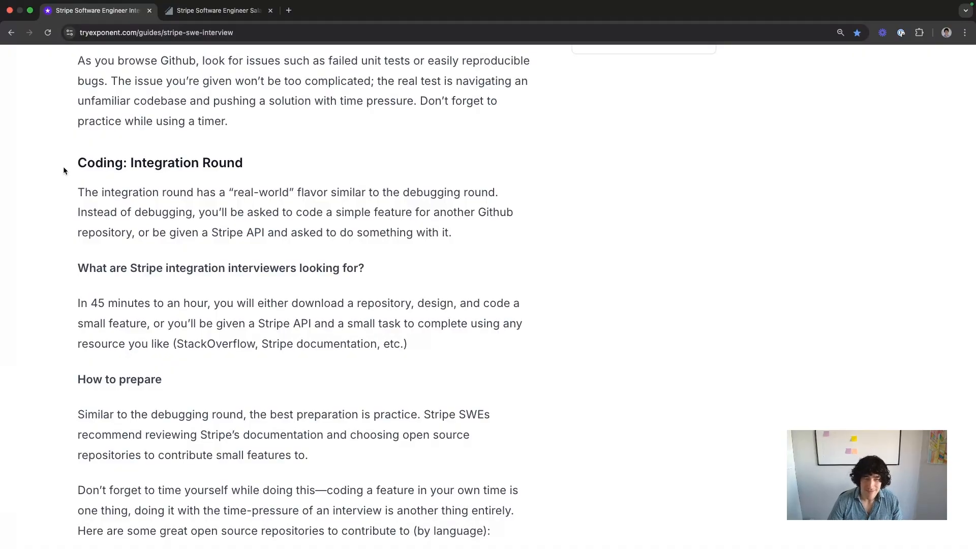
Scroll past the open-source repository suggestions to the System Design Round.
scroll("down", 3)
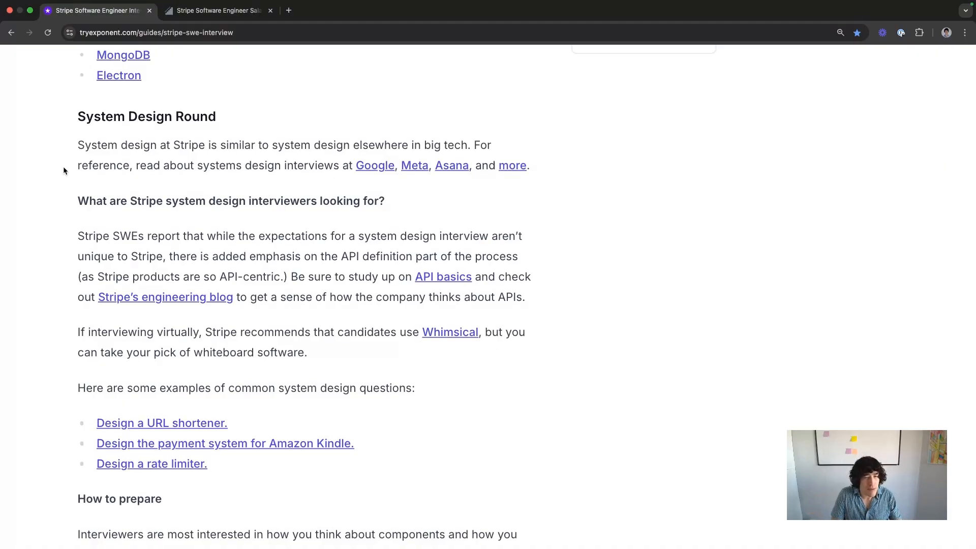
Scroll through the system design questions and framework to the 'Behavioral' heading.
scroll("down", 3)
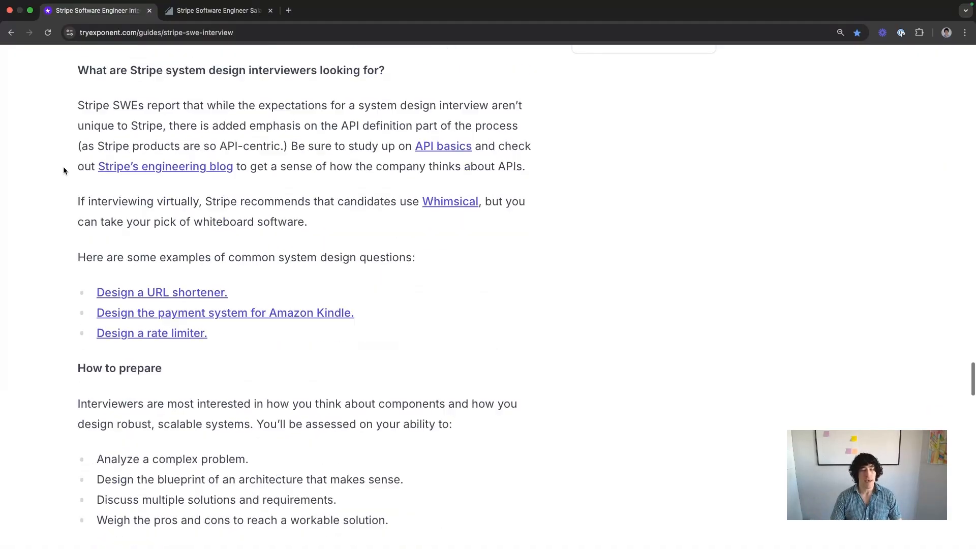
scroll("up", 3)
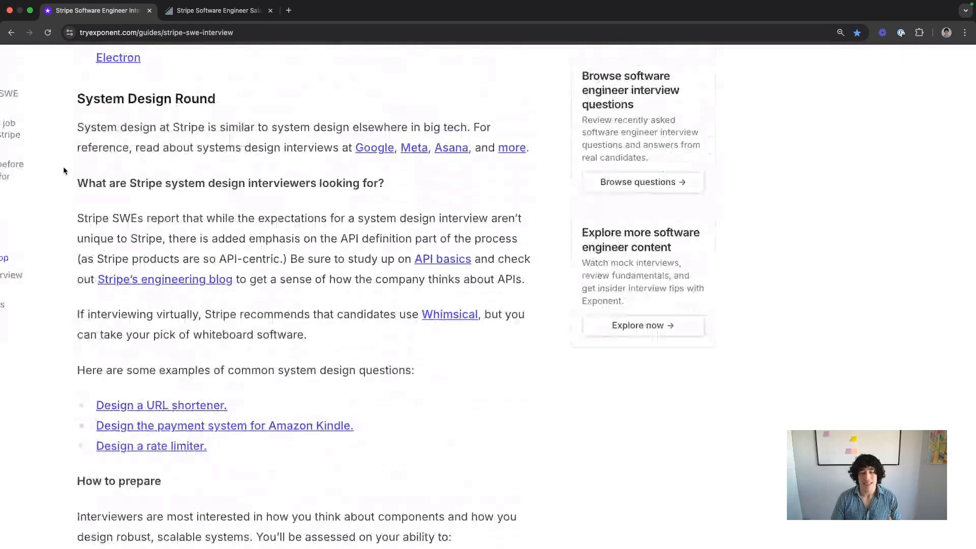
scroll("down", 3)
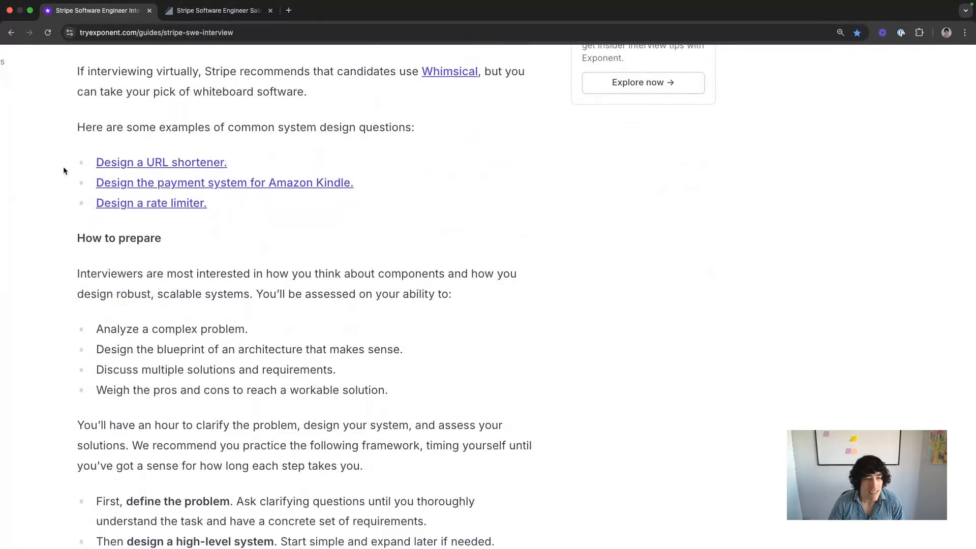
scroll("down", 3)
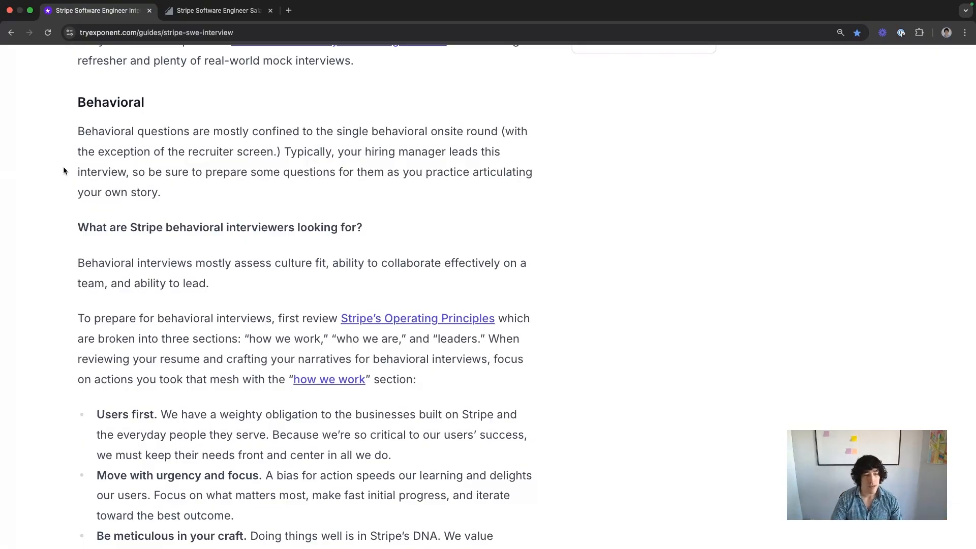
Scroll through the operating principles, deselect 'Exothermic', and continue to the interview questions.
scroll("down", 3)
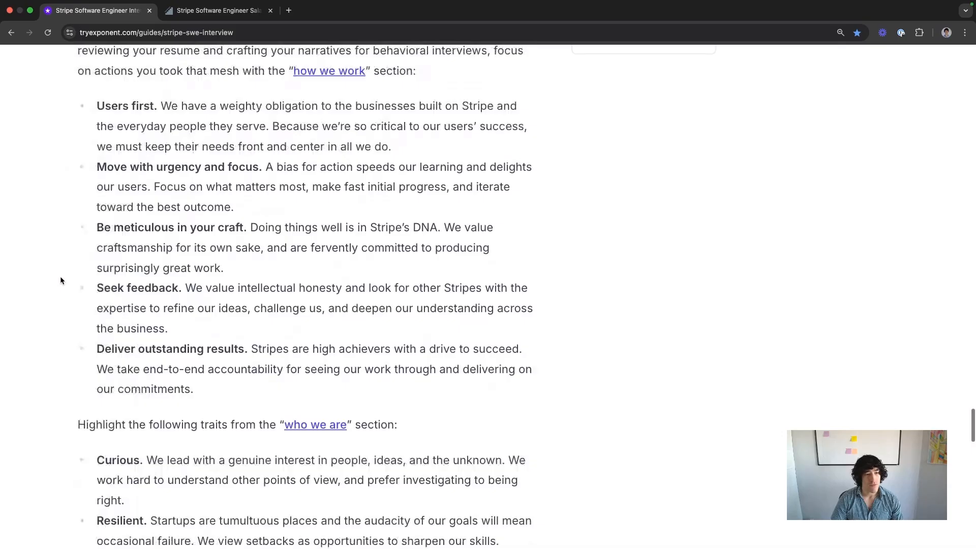
scroll("down", 3)
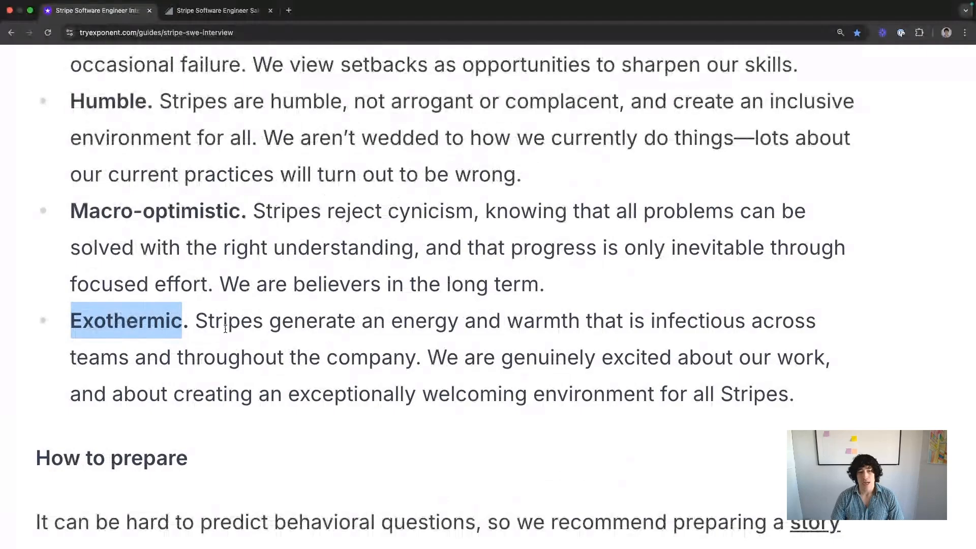
left_click(224, 327)
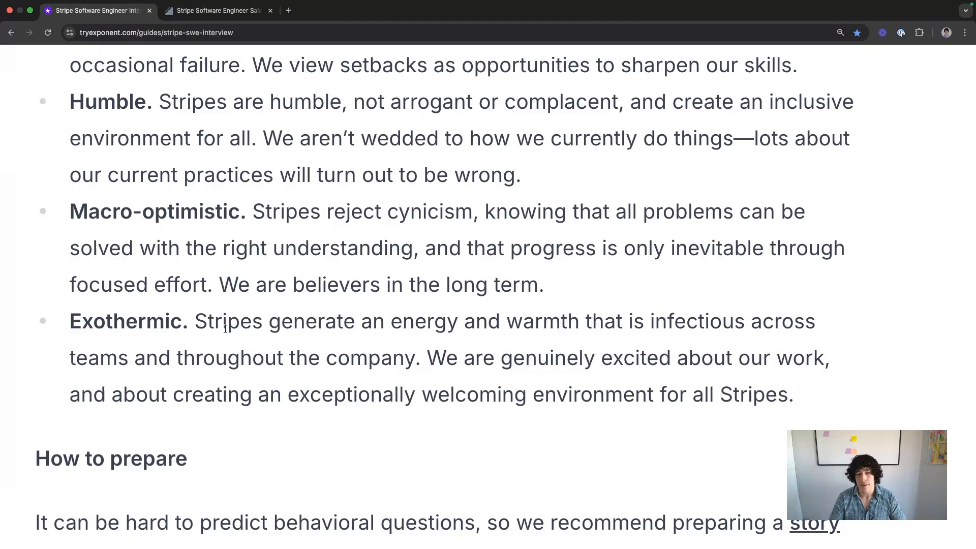
scroll("down", 3)
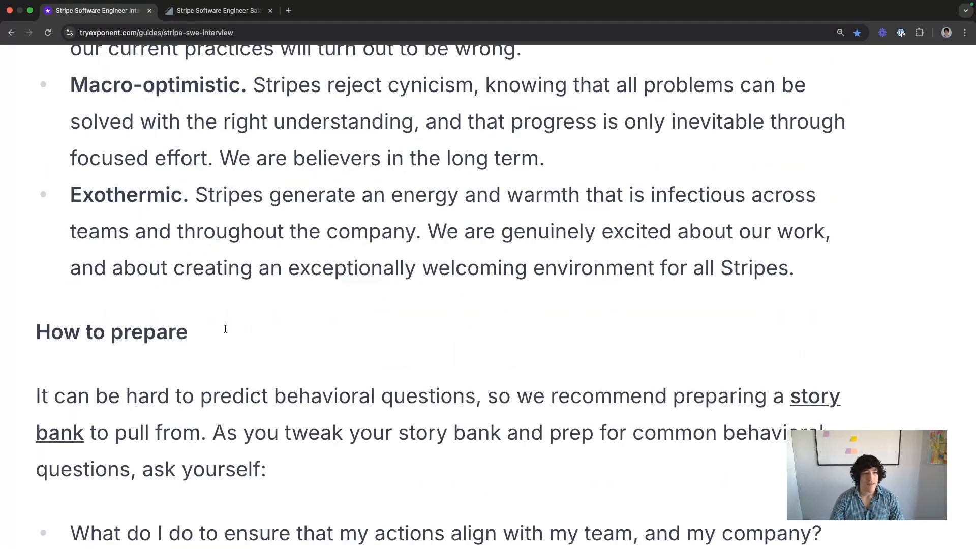
scroll("down", 3)
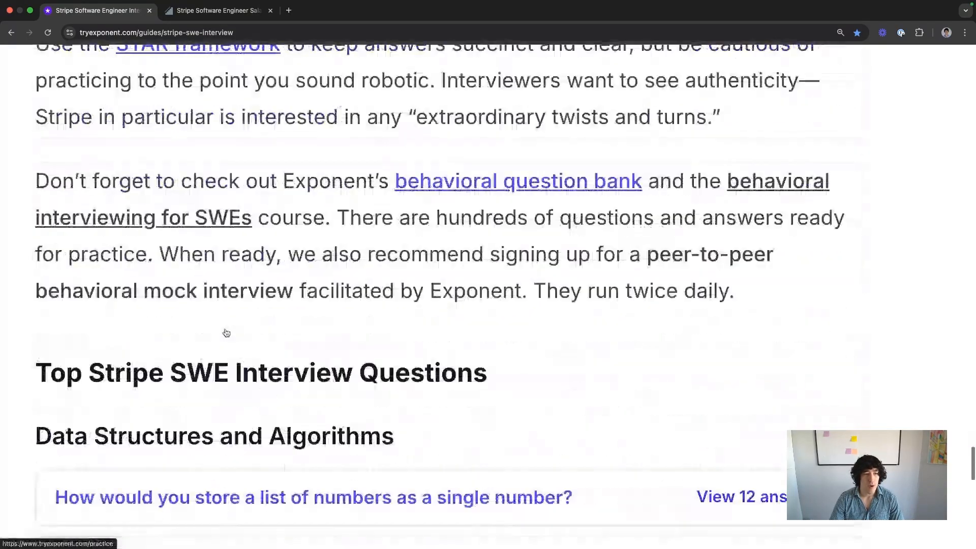
Scroll to the final tips and highlight the GitHub repository download paragraph.
scroll("down", 3)
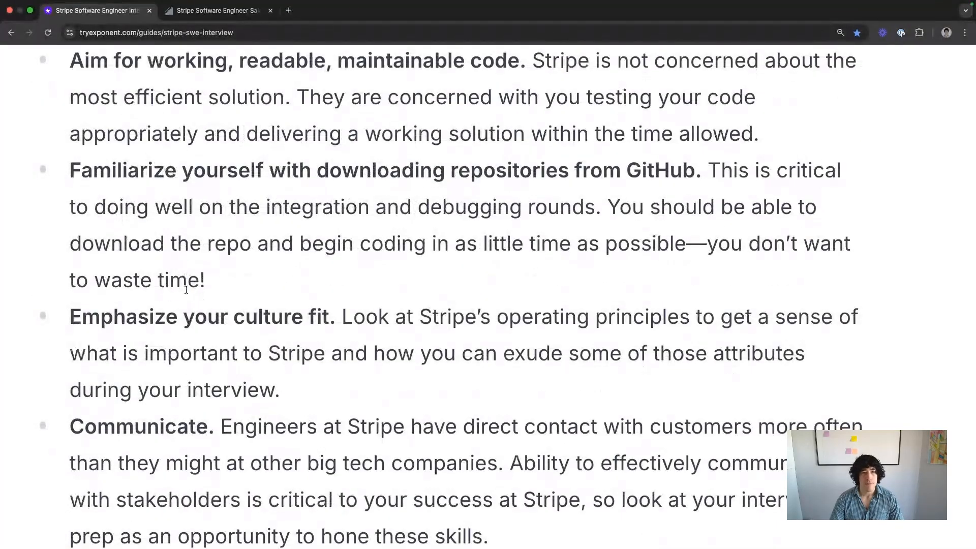
left_click_drag(70, 170, 204, 280)
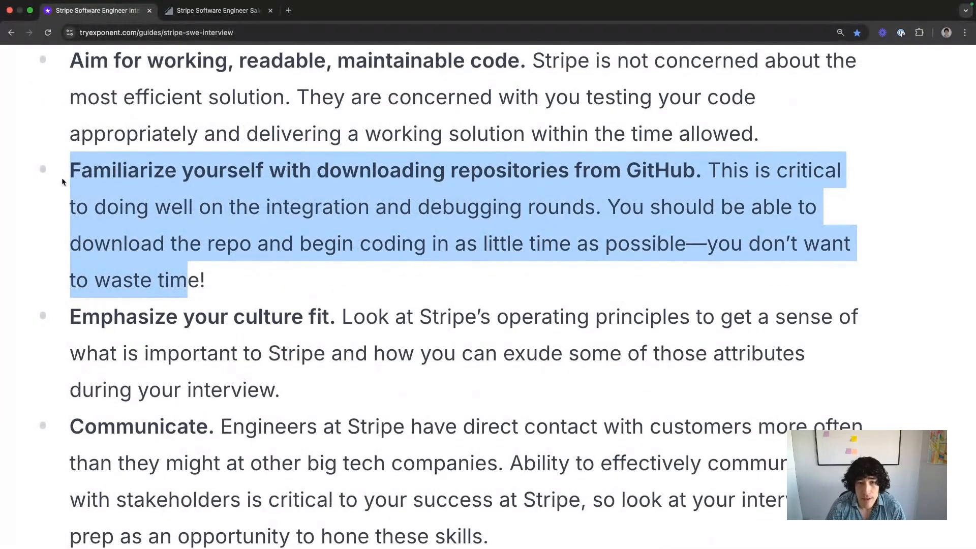